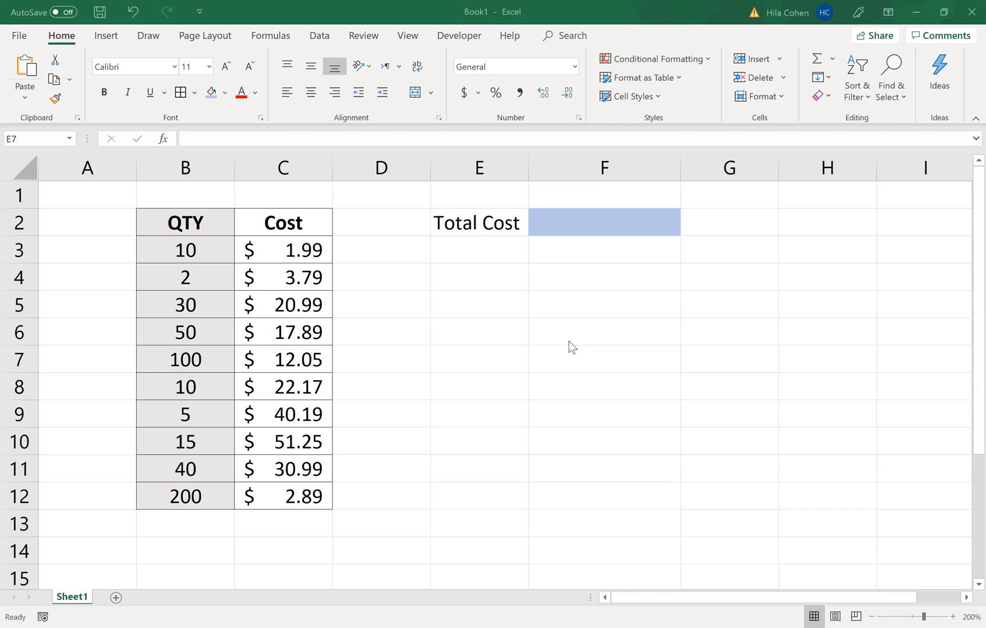
mouse_move(559, 316)
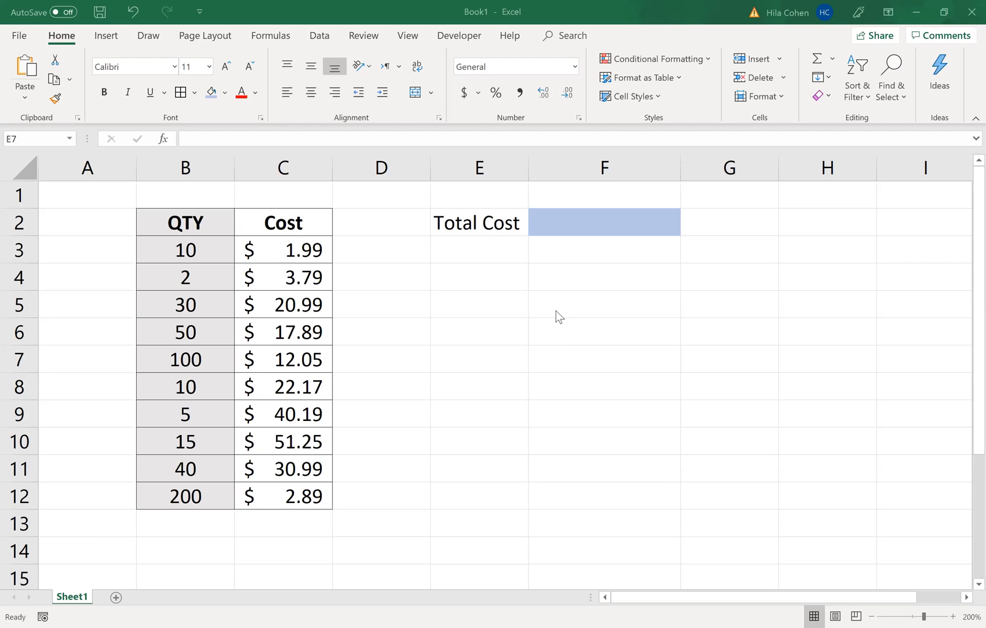
mouse_move(554, 313)
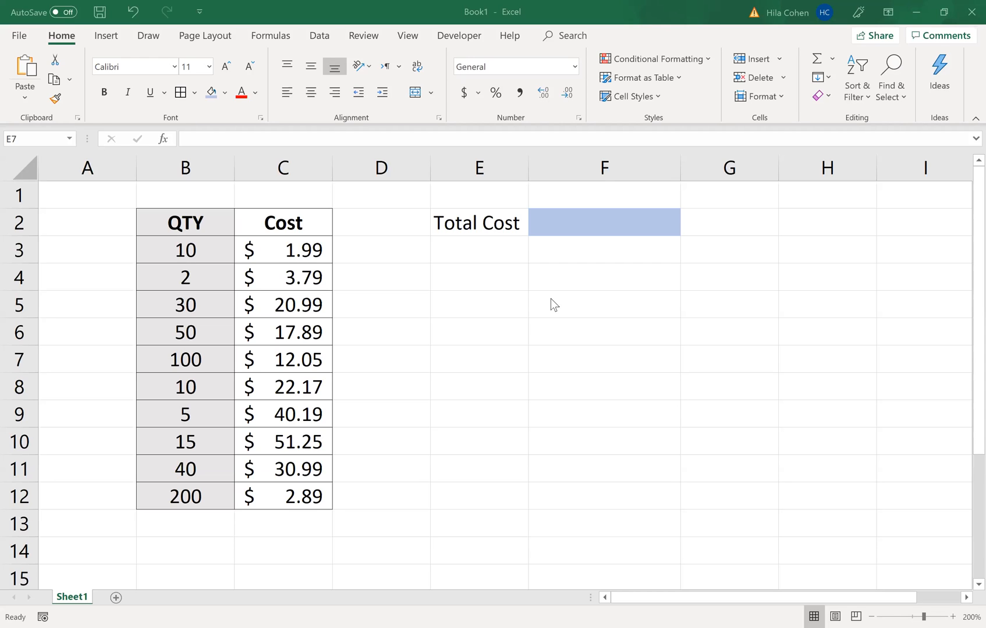
mouse_move(207, 261)
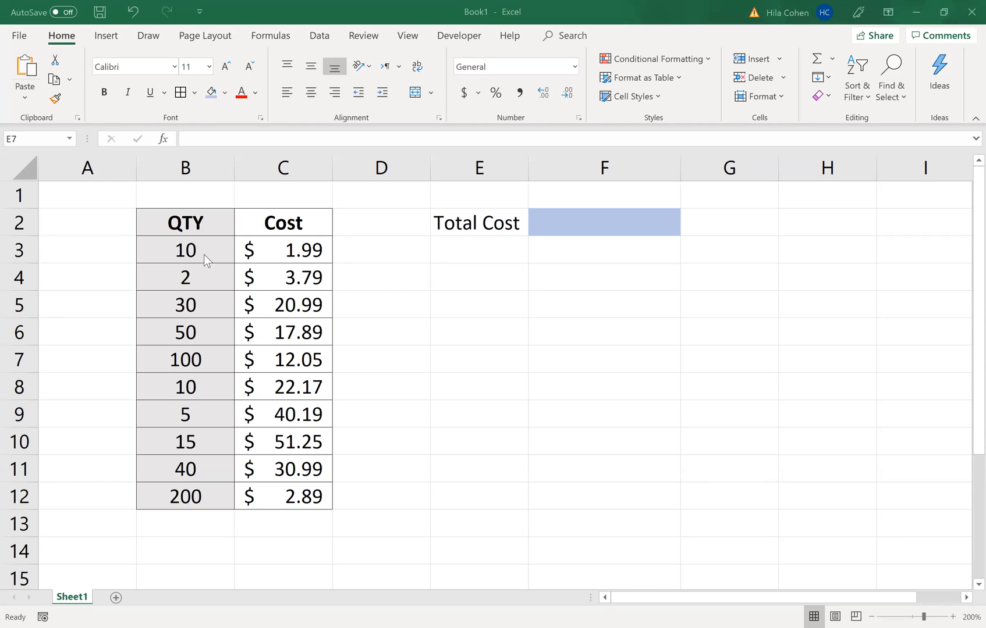
mouse_move(296, 263)
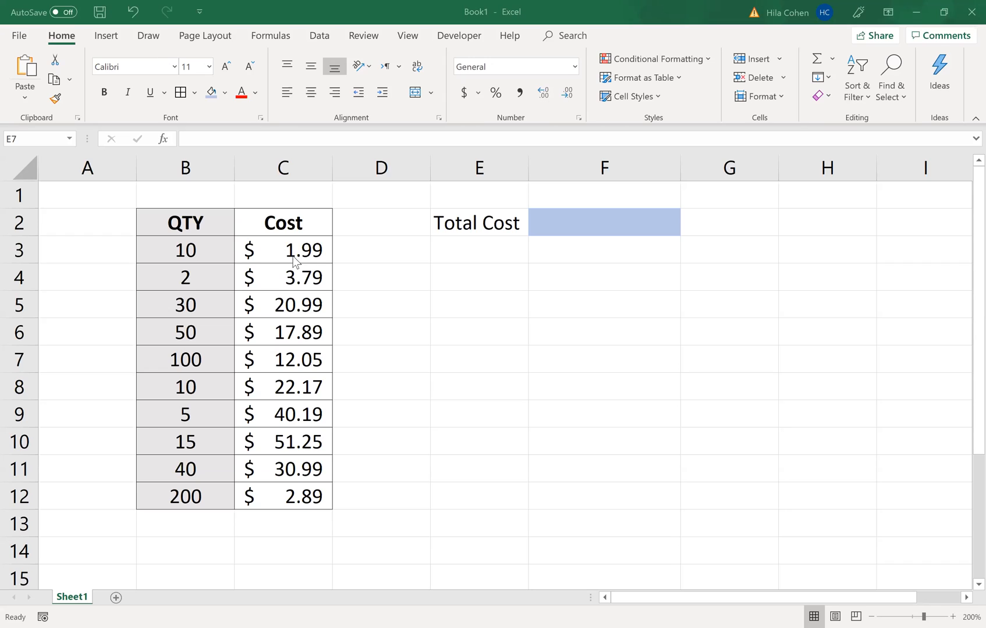
mouse_move(244, 287)
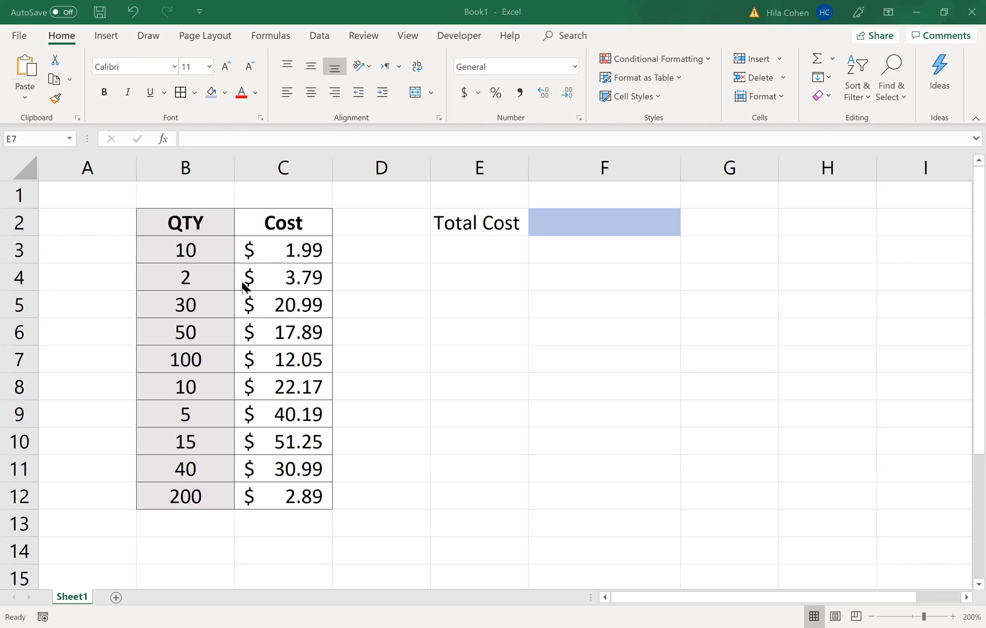
mouse_move(225, 246)
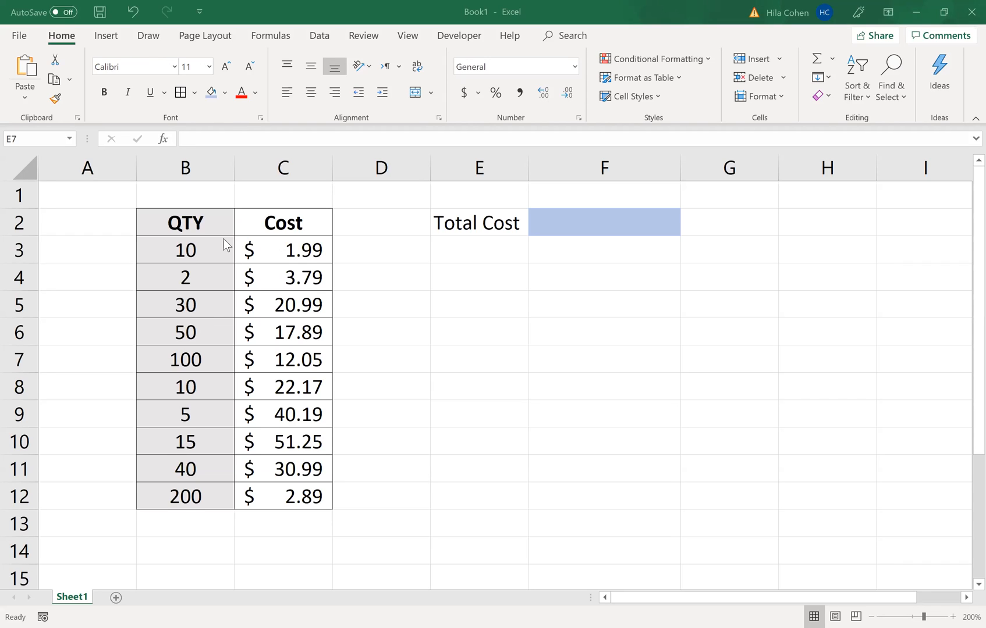
mouse_move(214, 517)
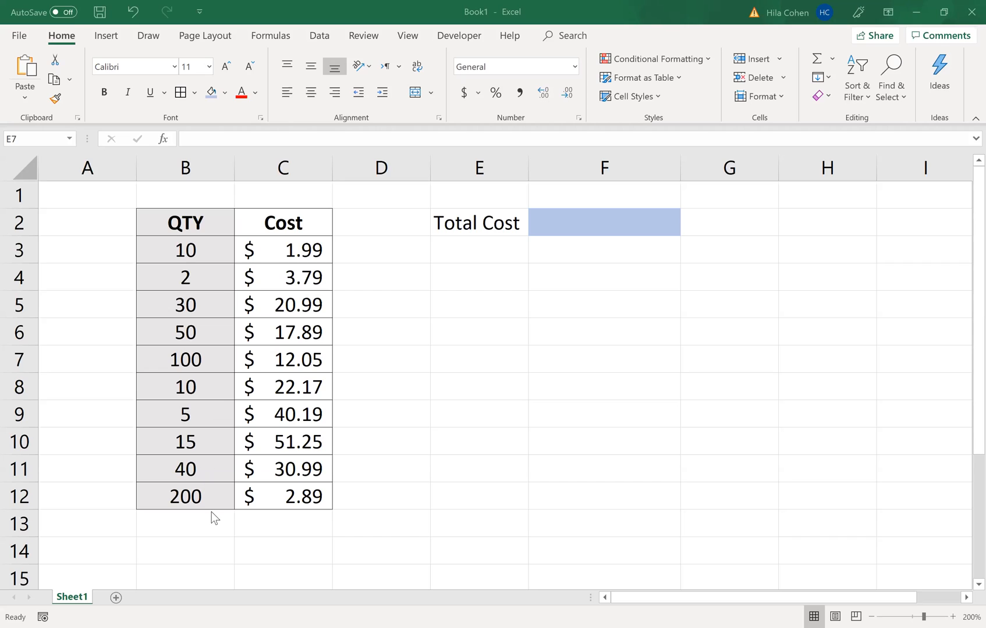
mouse_move(573, 237)
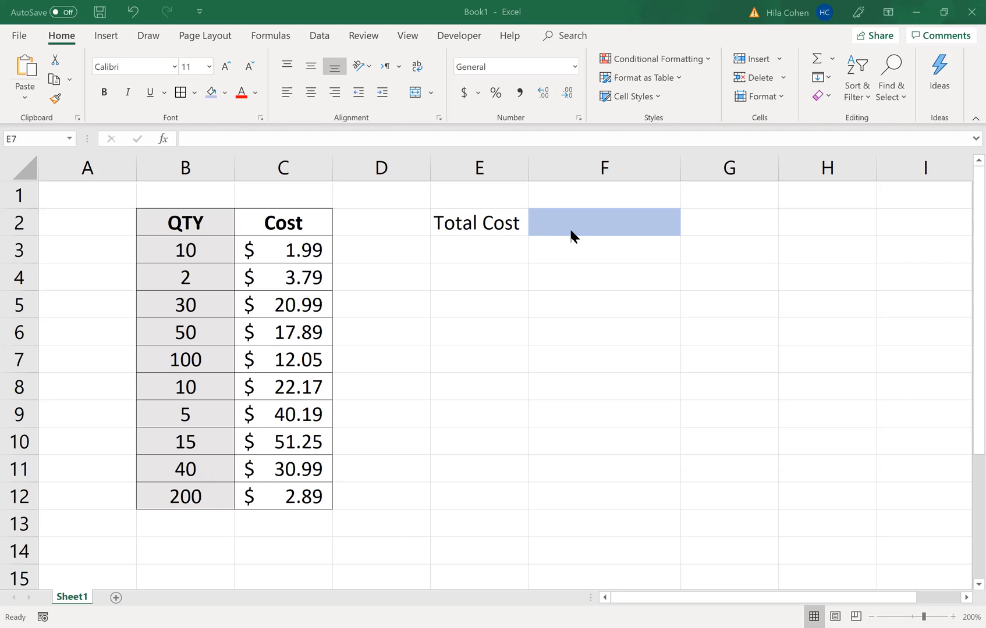
mouse_move(550, 228)
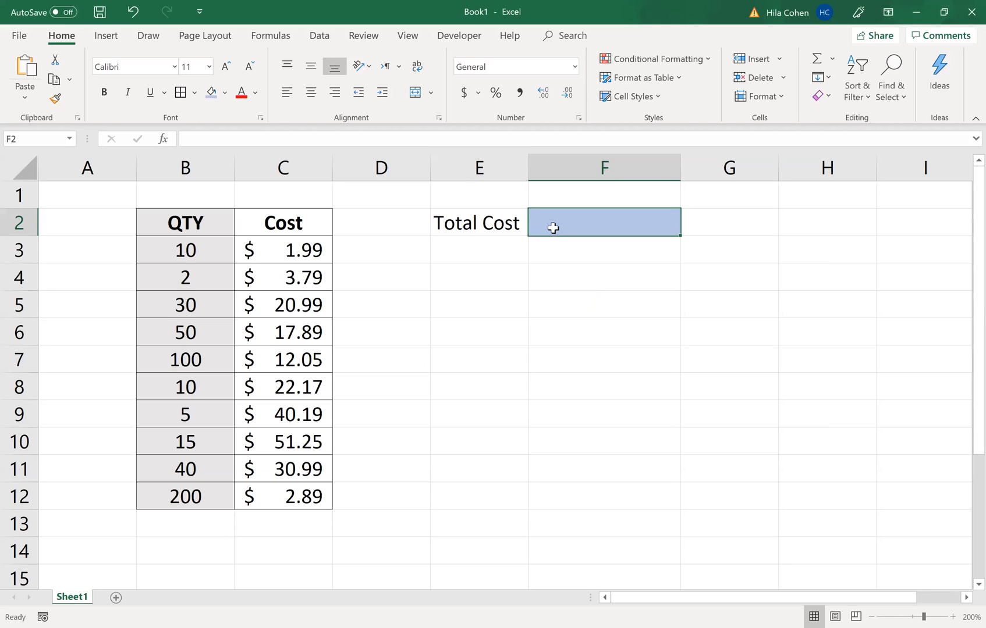
Step: Enter =SUMPRODUCT(B3:B12,C3:C12) in F2 to get Total Cost 5765.68
type("=")
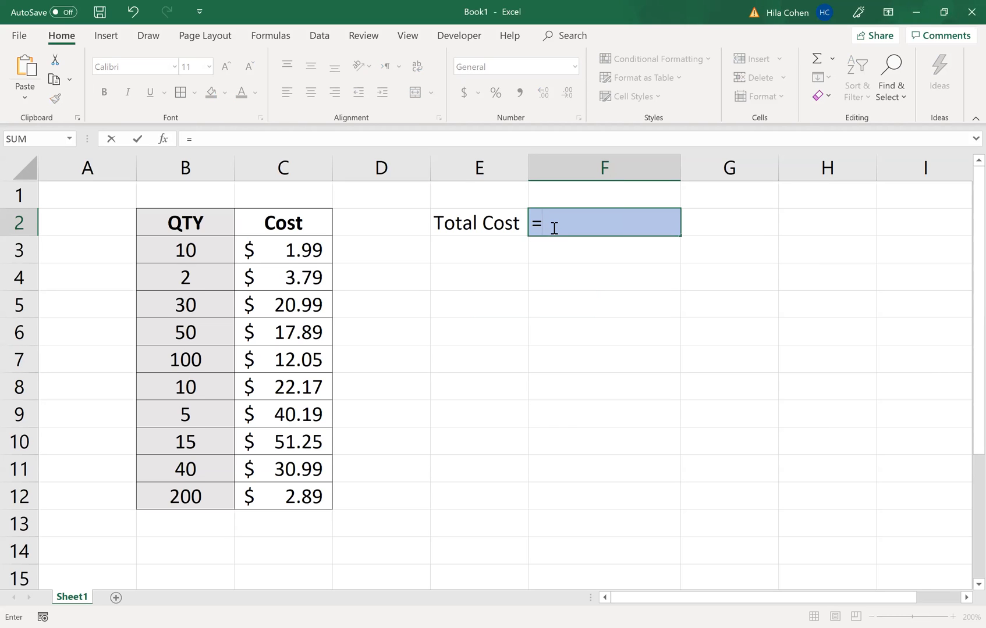
type("SUMPRODUCT(")
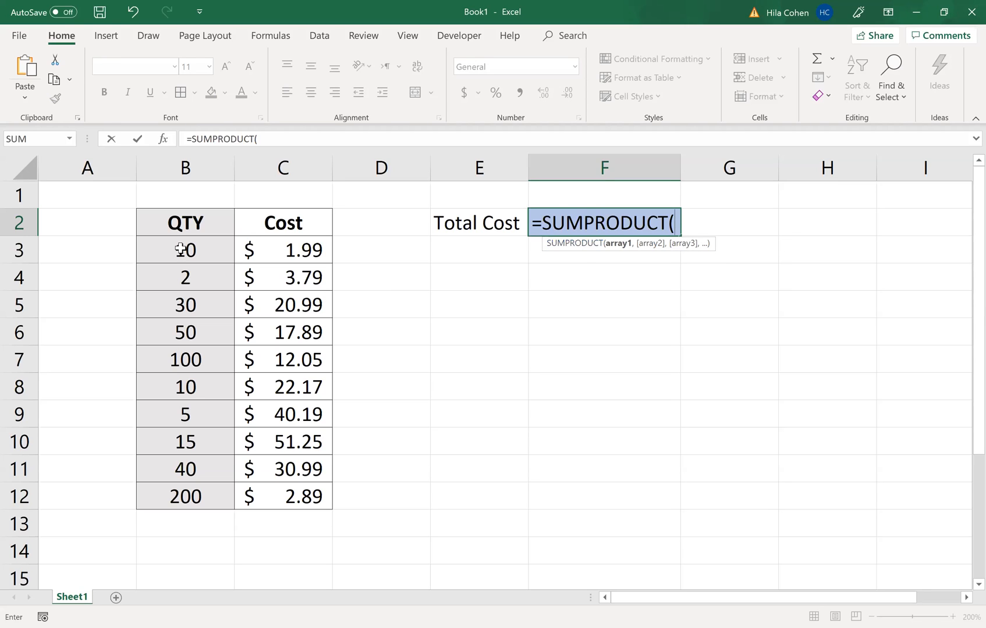
left_click(185, 249)
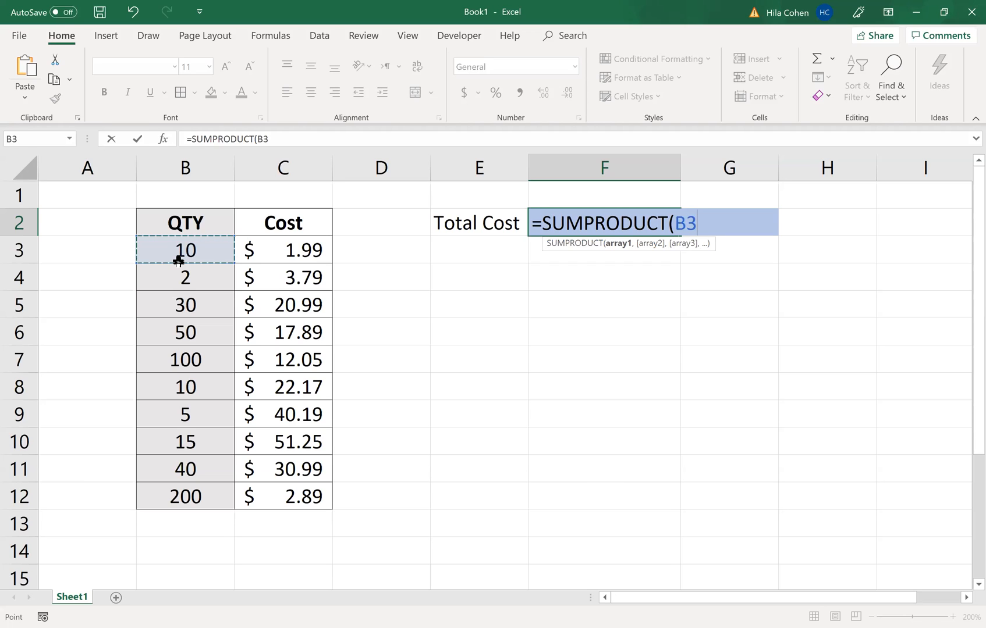
left_click_drag(185, 250, 185, 495)
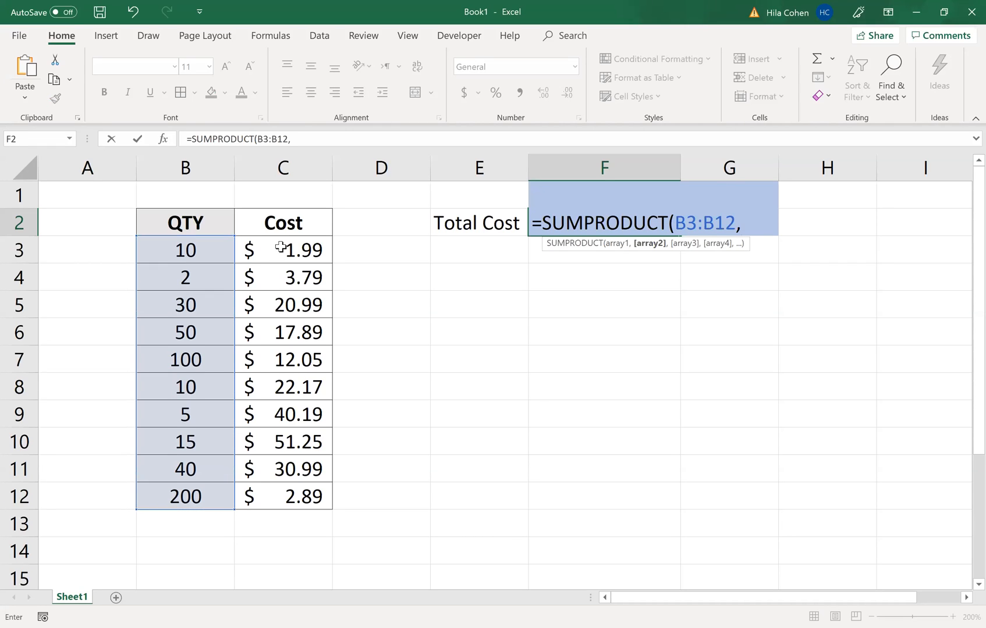
left_click(282, 249)
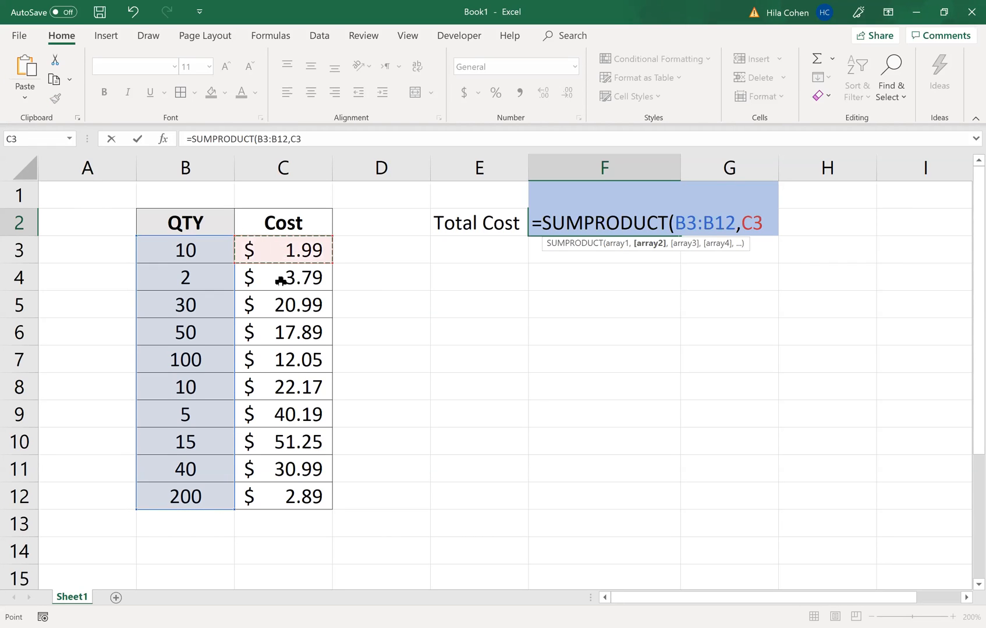
left_click_drag(282, 249, 283, 496)
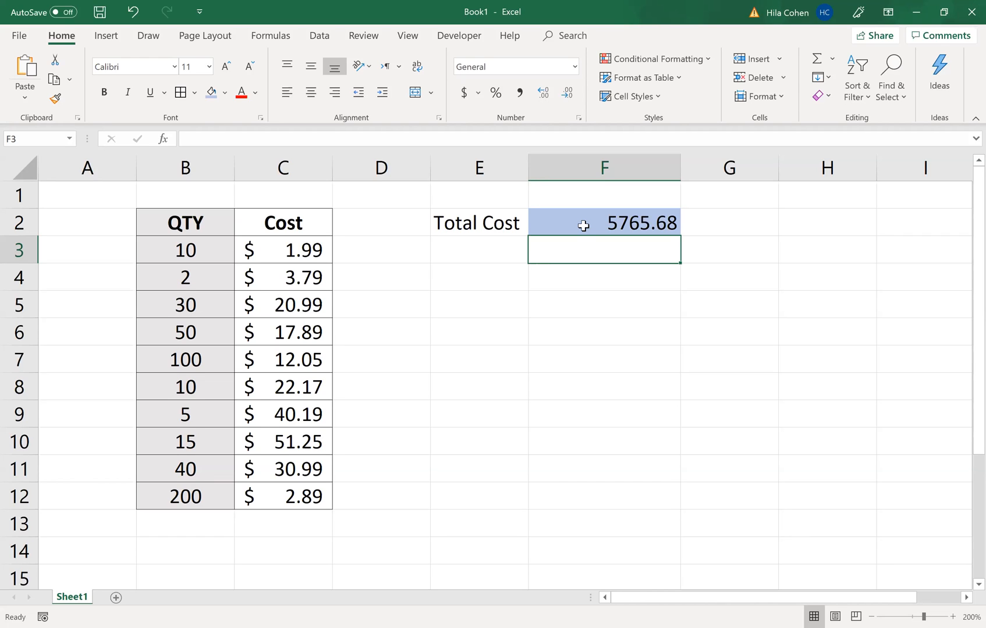
left_click(603, 222)
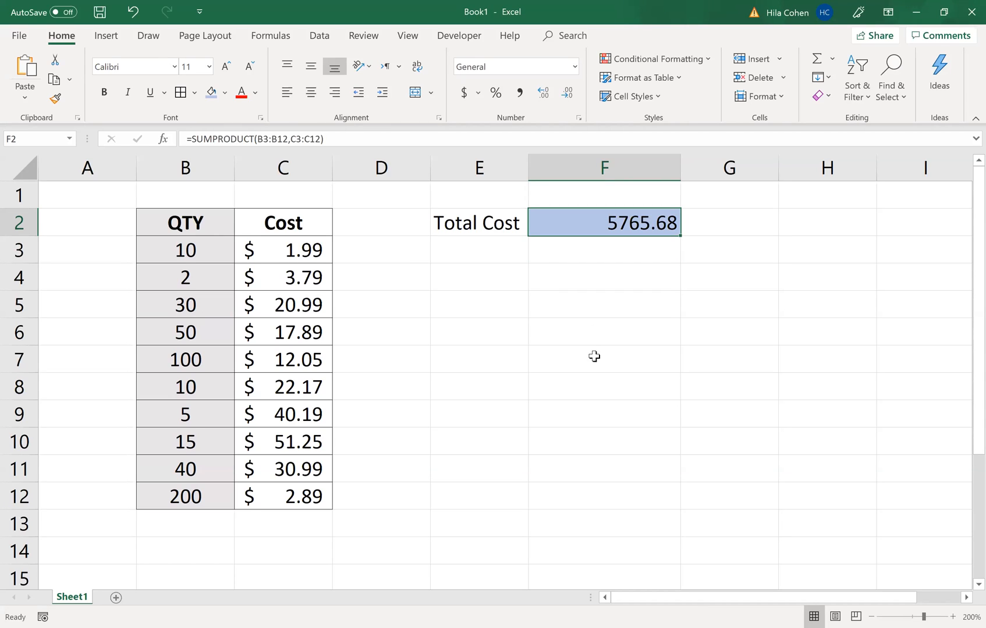
double_click(603, 222)
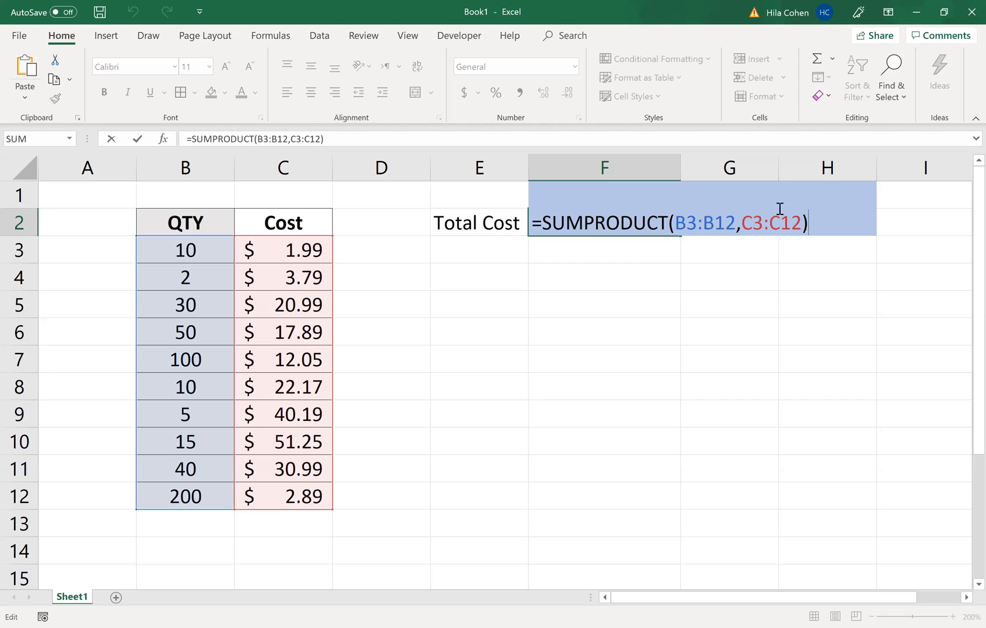
mouse_move(798, 224)
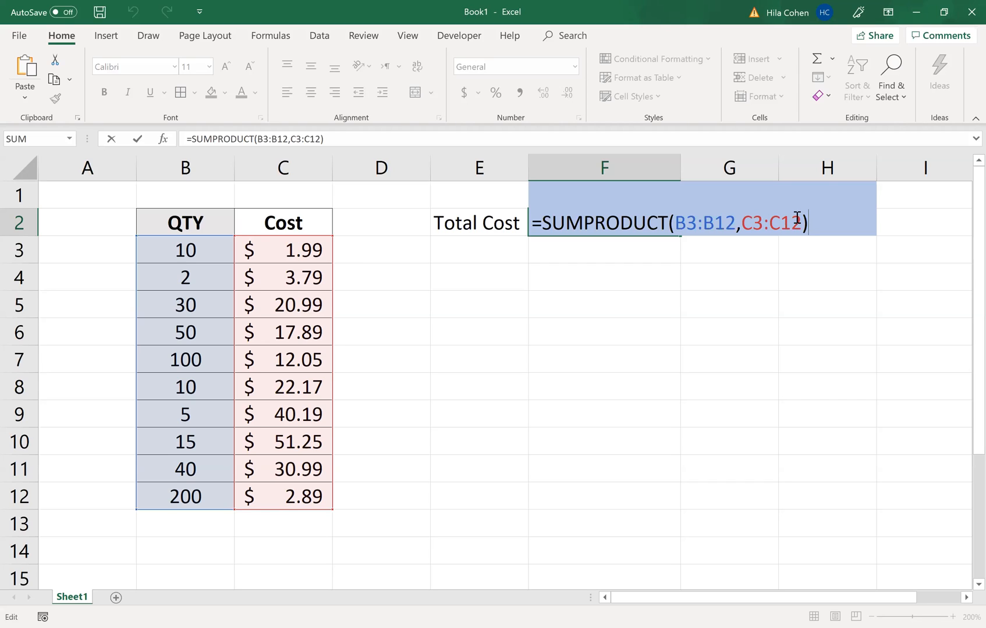
mouse_move(761, 230)
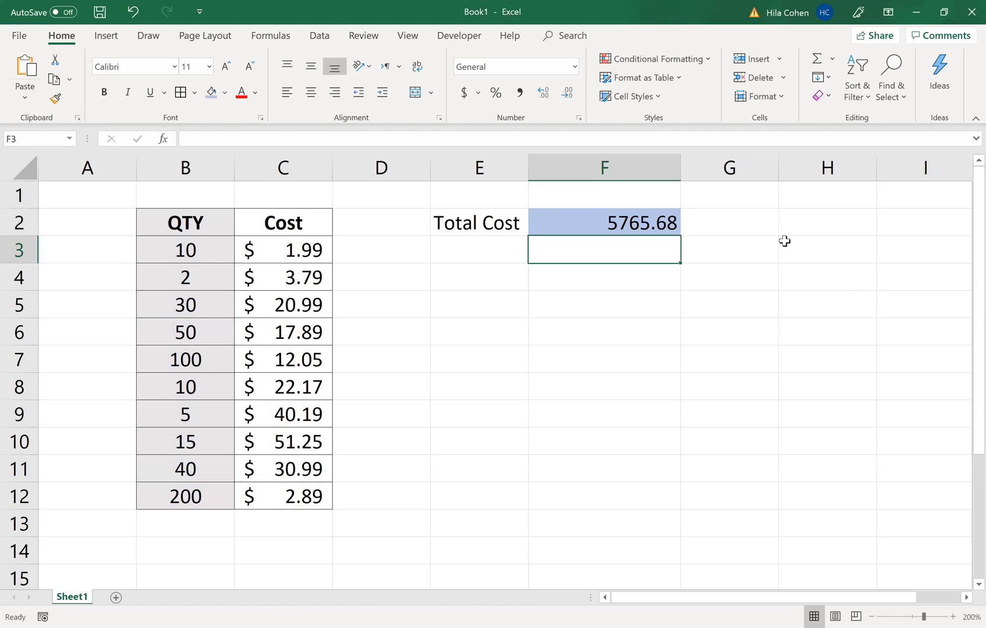
mouse_move(452, 283)
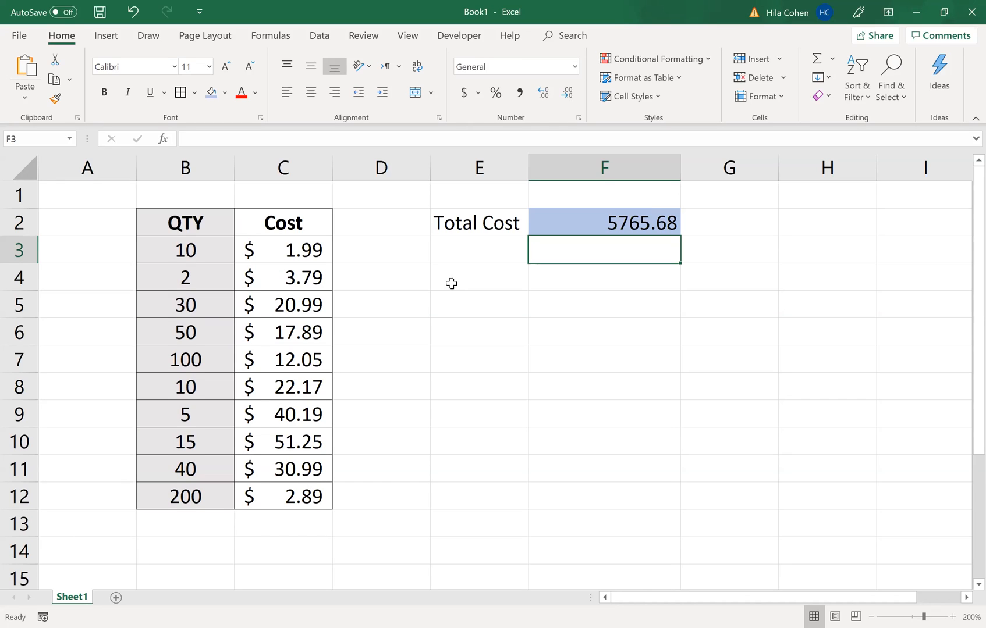
mouse_move(460, 277)
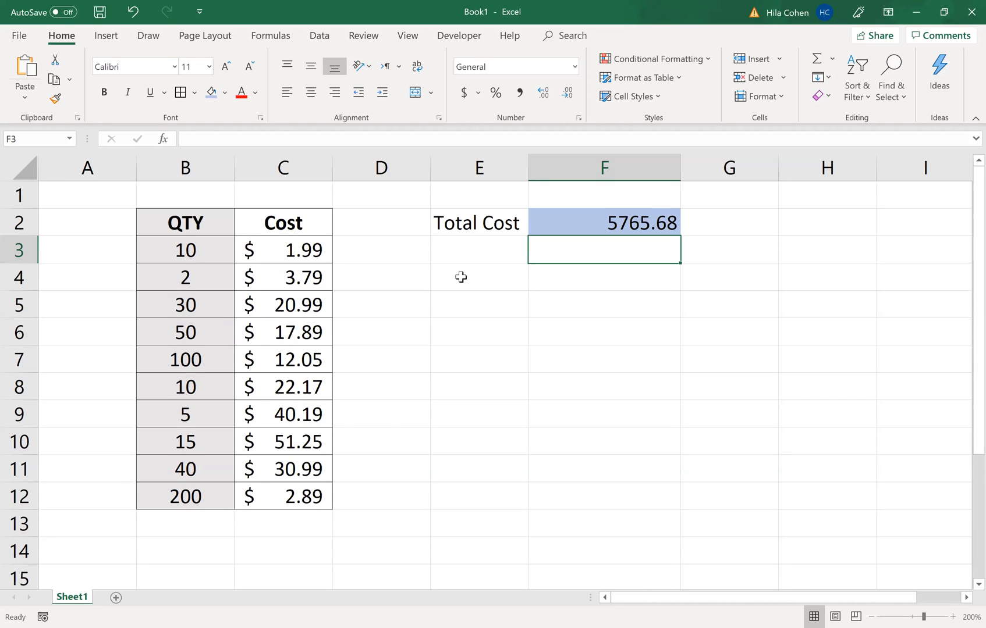